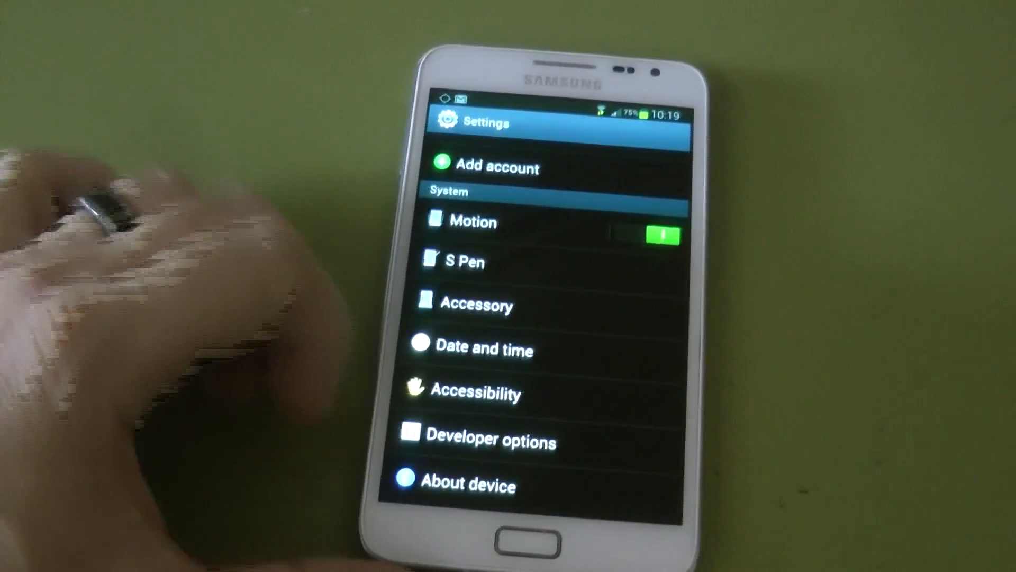
# Scroll the Settings list up from the System section to Power saving mode and Battery
pyautogui.click(469, 484)
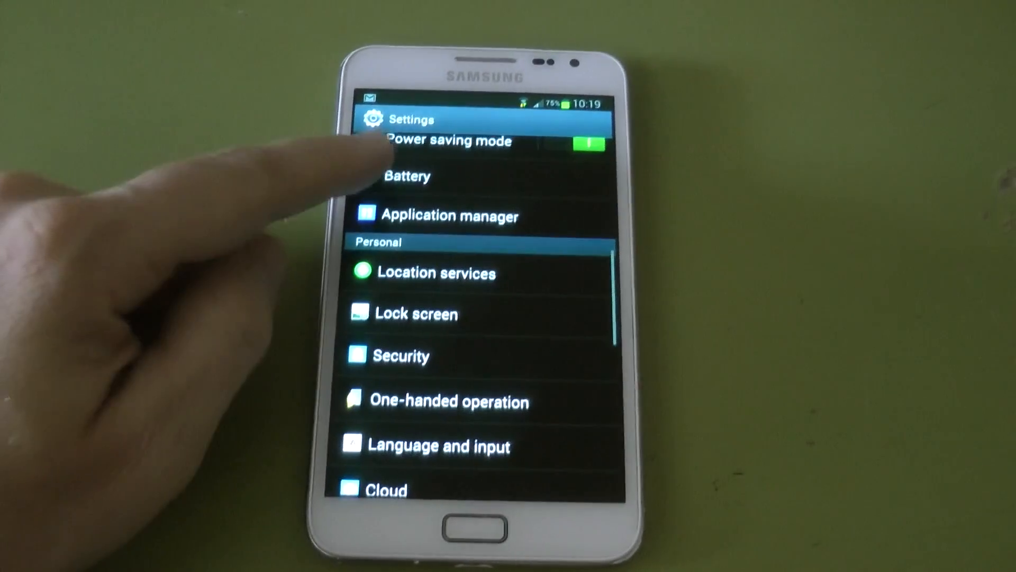
# View the Battery settings, then return to the home screen
pyautogui.click(407, 176)
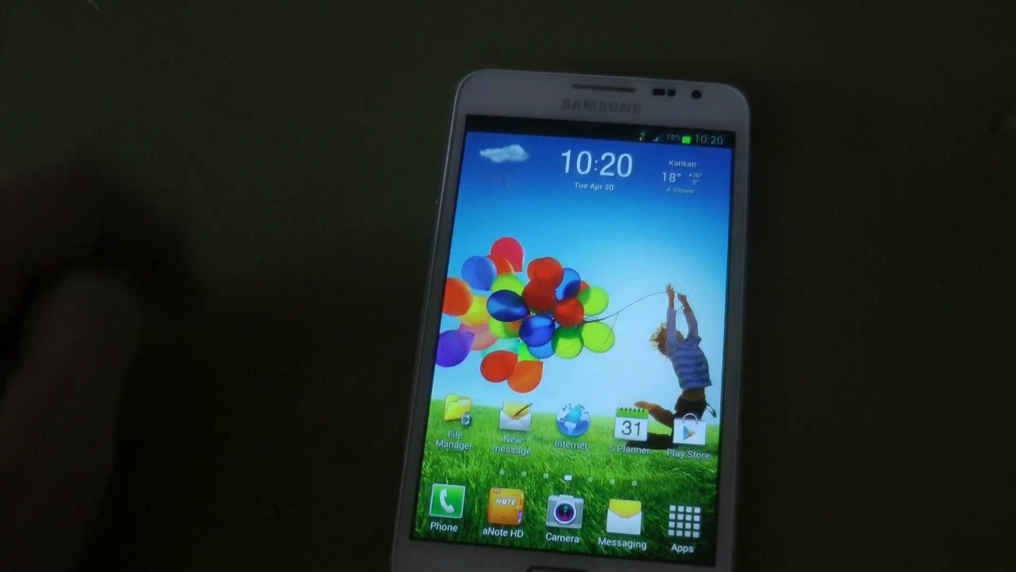
# Launch S Note from the app drawer, showing an empty notes list
pyautogui.click(683, 512)
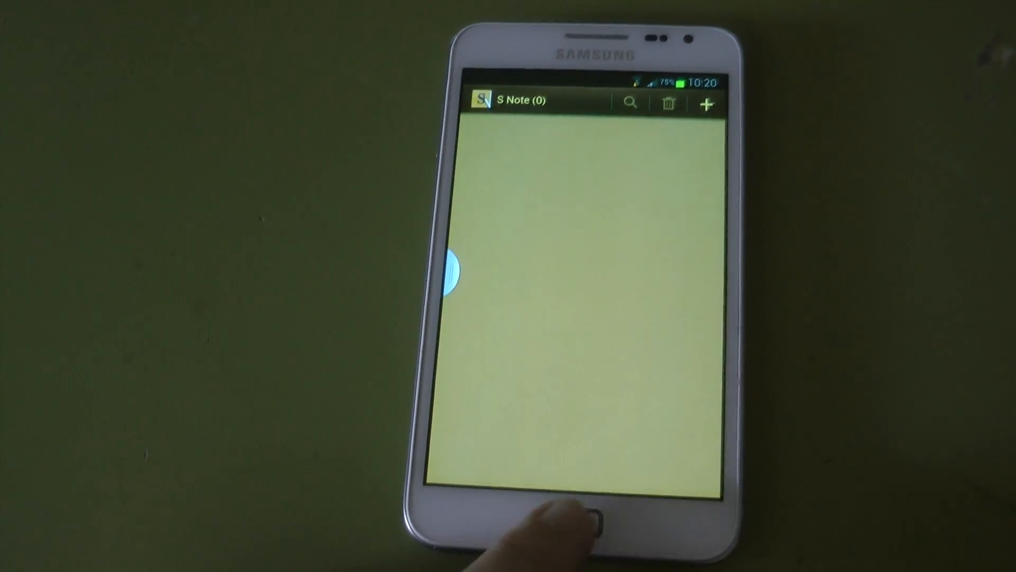
# Tick 'Do not show again' and confirm OK so the S Memo migration starts
pyautogui.click(706, 103)
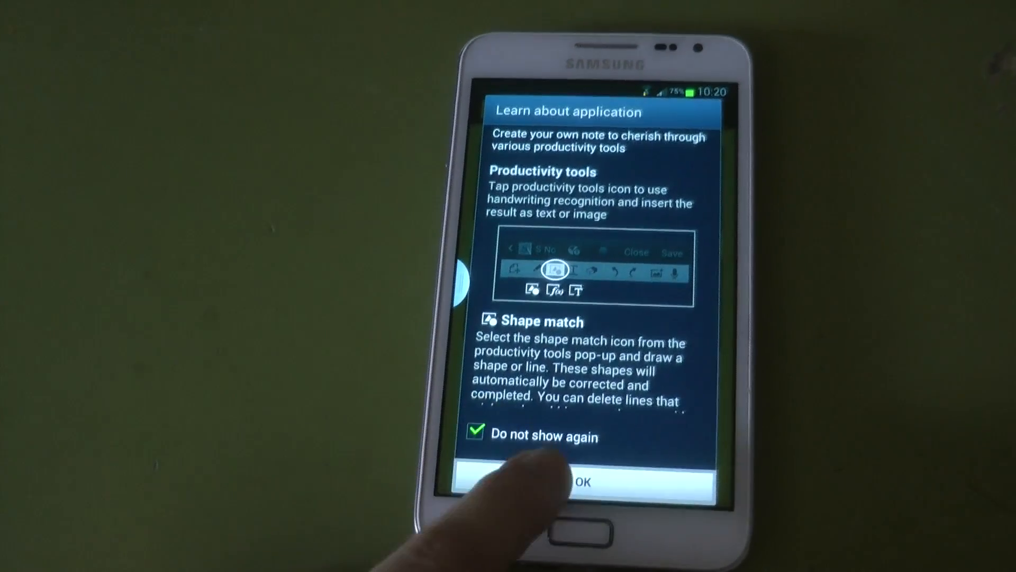
pyautogui.click(577, 482)
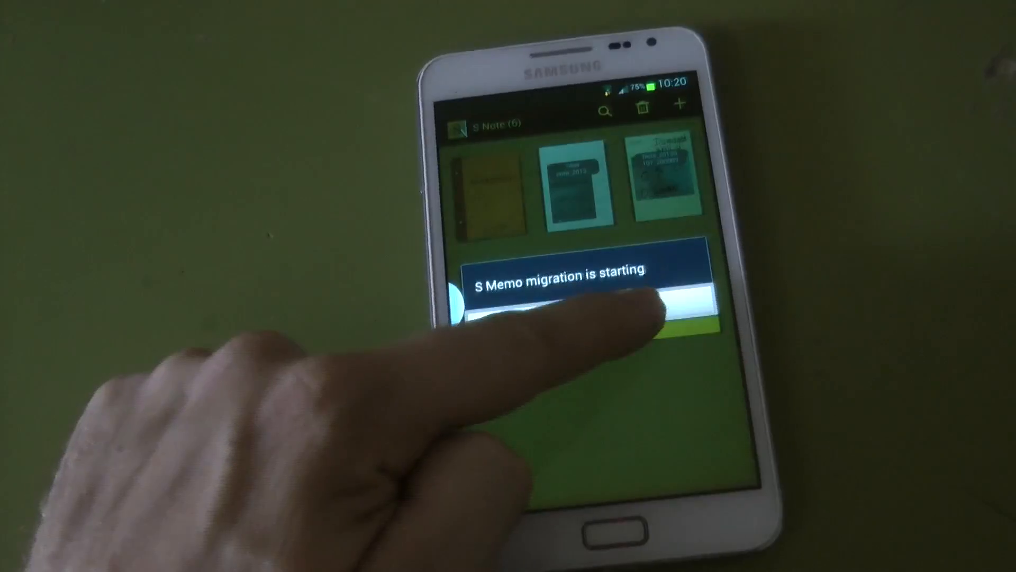